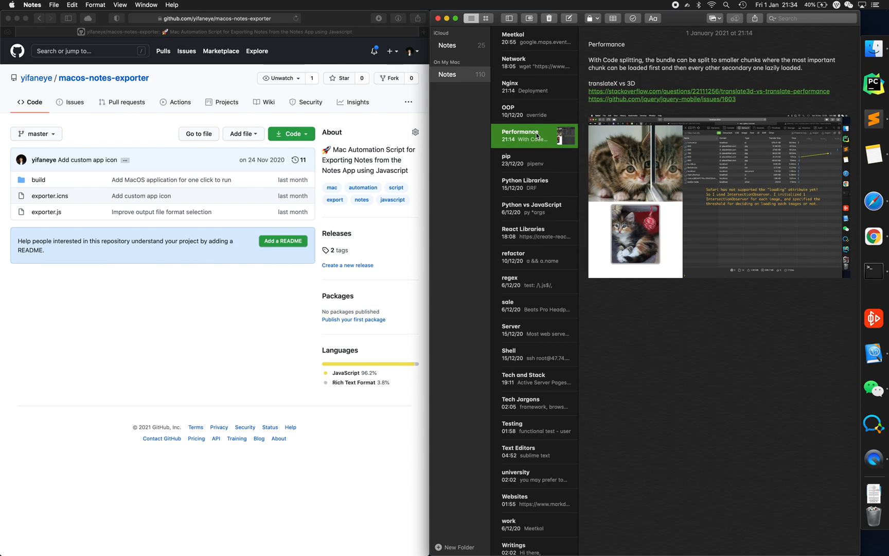
mouse_move(527, 106)
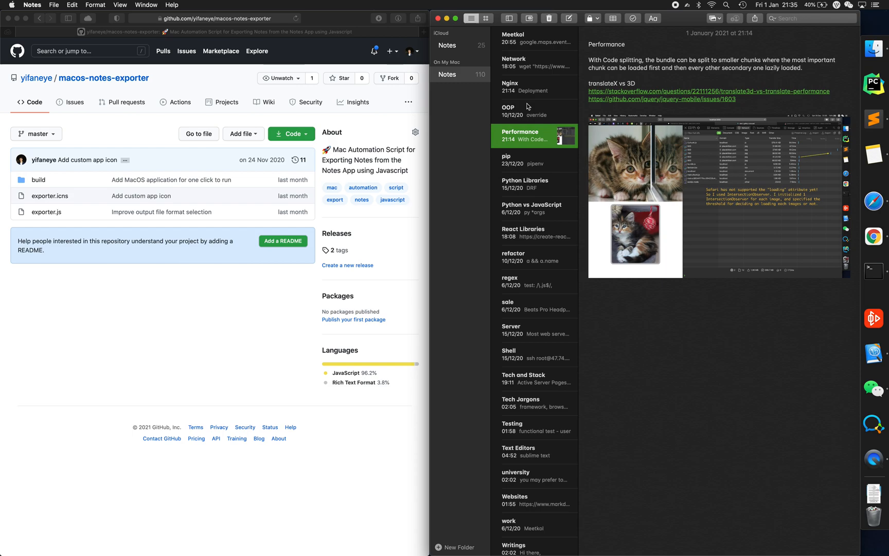
- Choose the On My Mac account as the notes source and confirm it
scroll(up, 3)
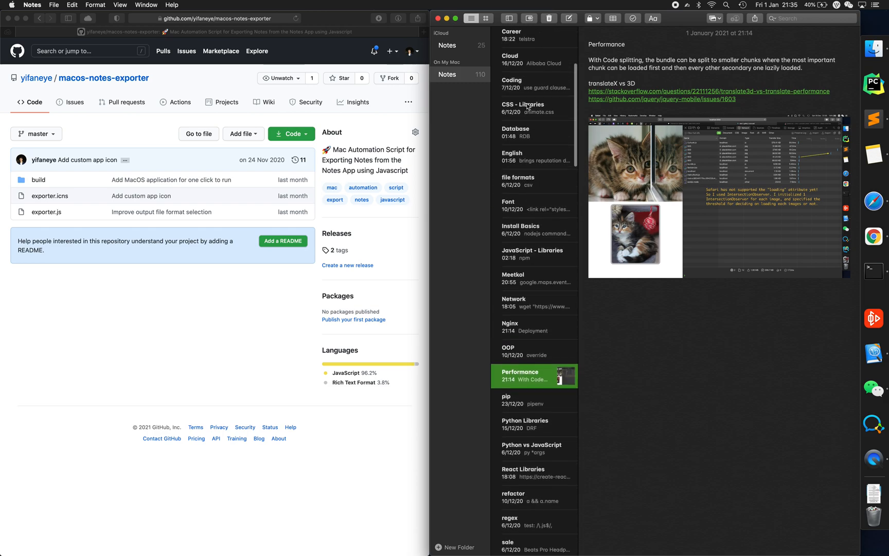
scroll(down, 3)
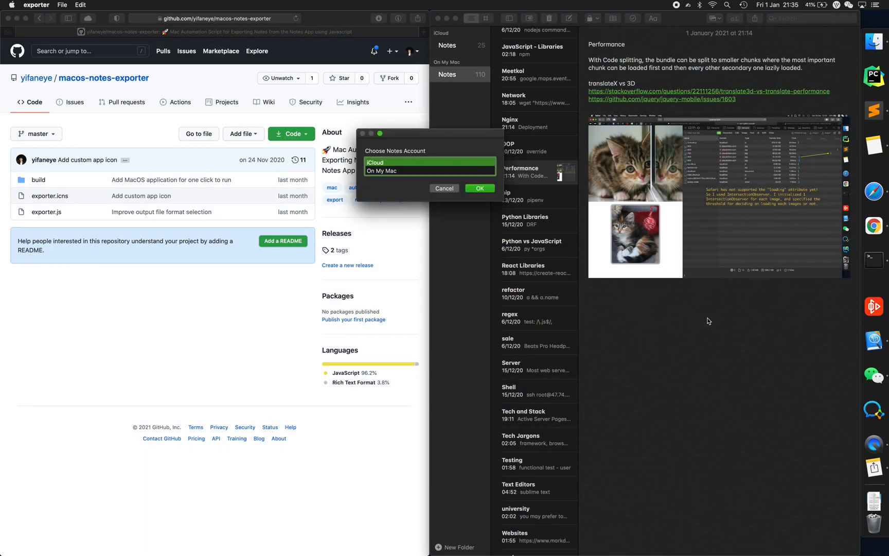
mouse_move(875, 472)
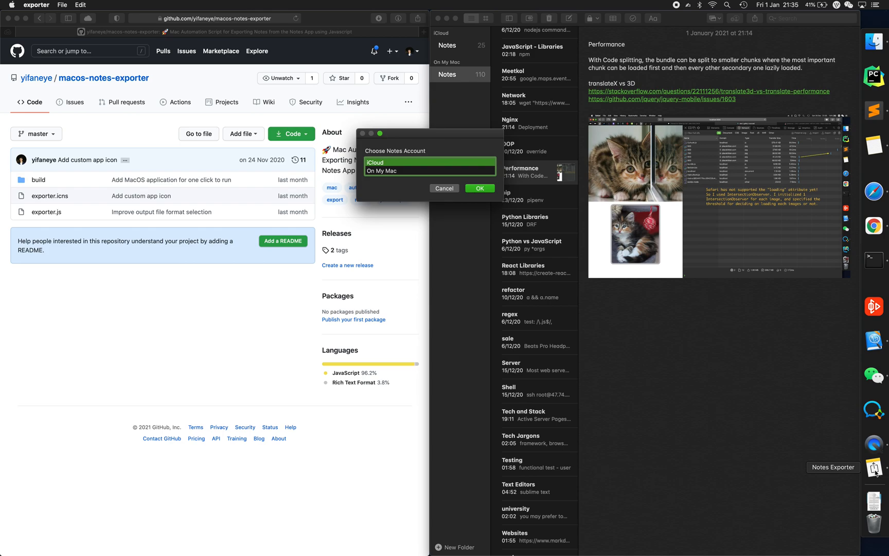
mouse_move(862, 471)
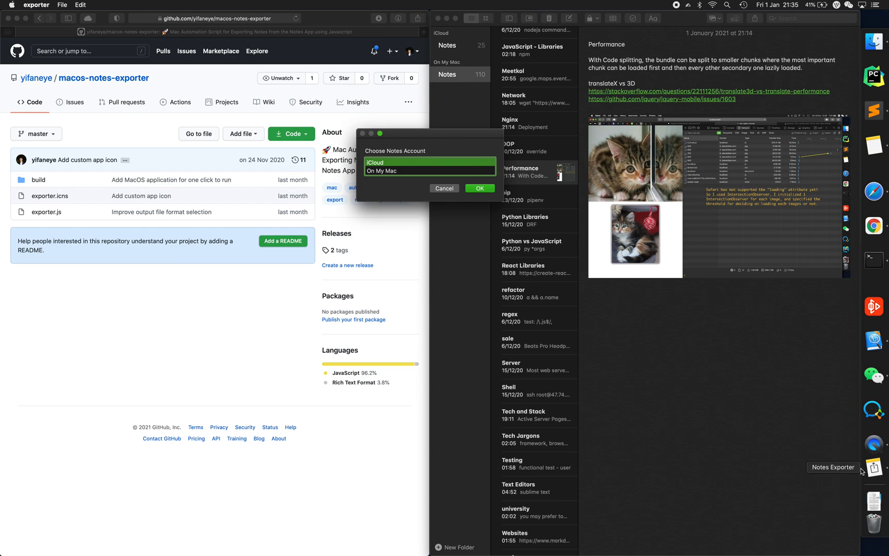
mouse_move(872, 471)
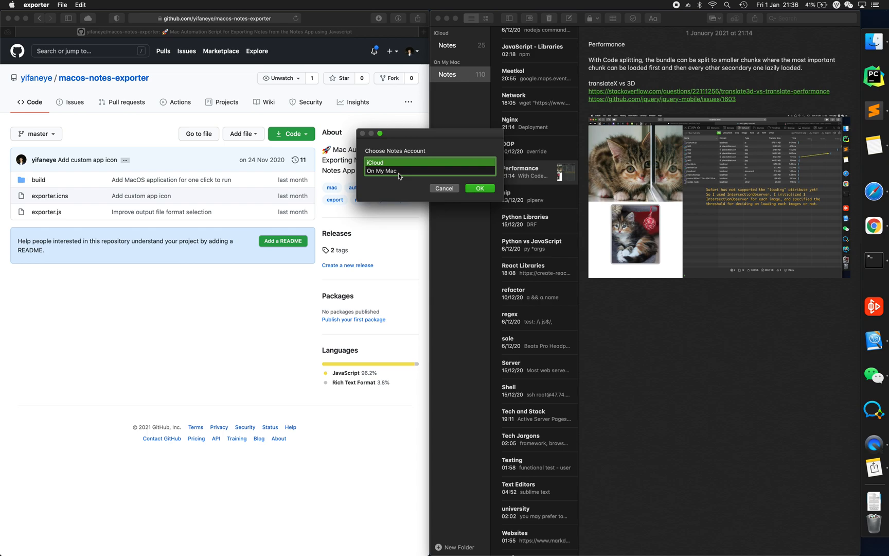
click(382, 171)
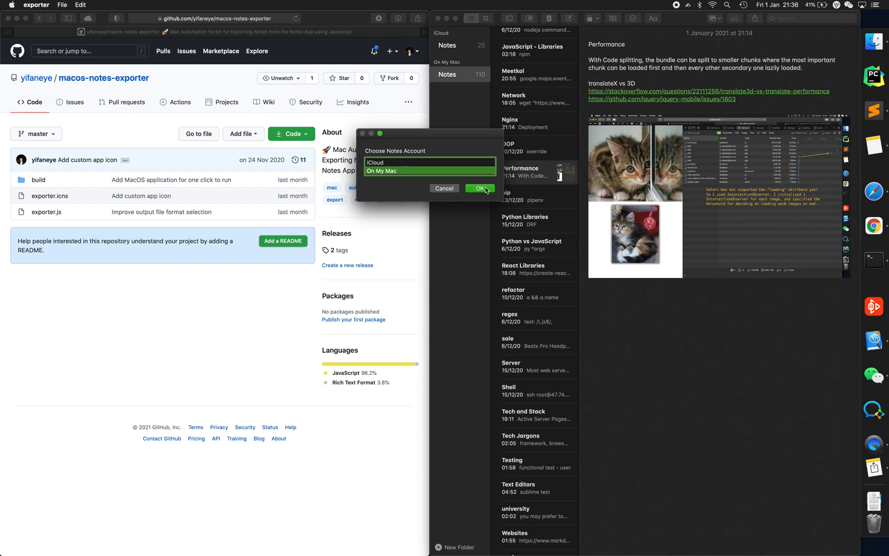
click(479, 189)
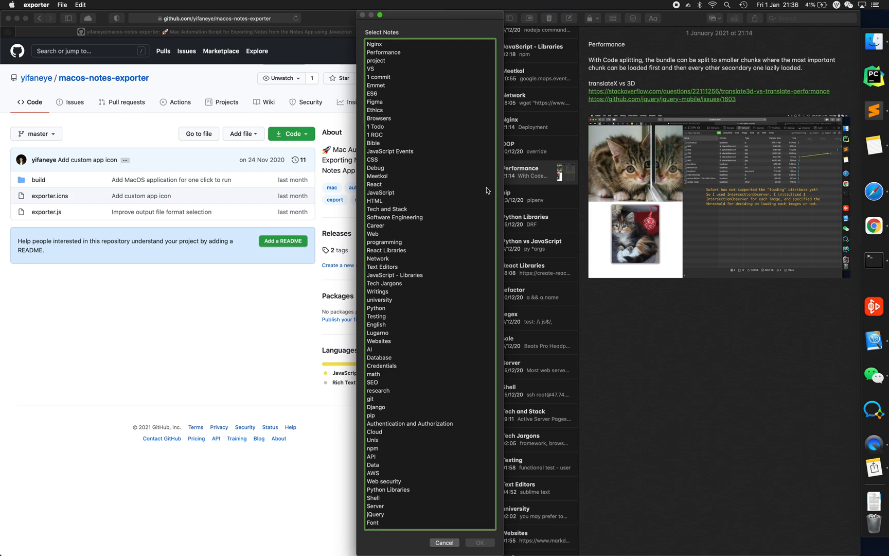
- Begin picking the notes to export from the On My Mac list
click(375, 200)
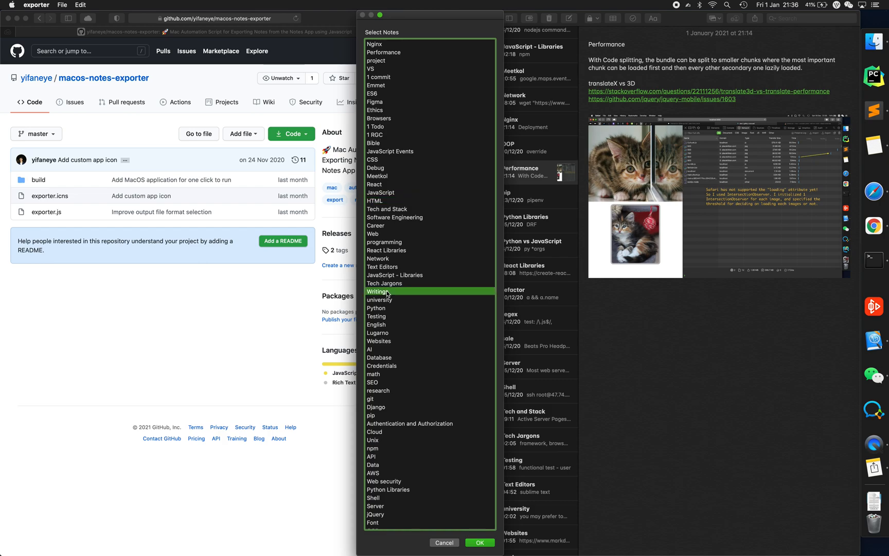
mouse_move(425, 143)
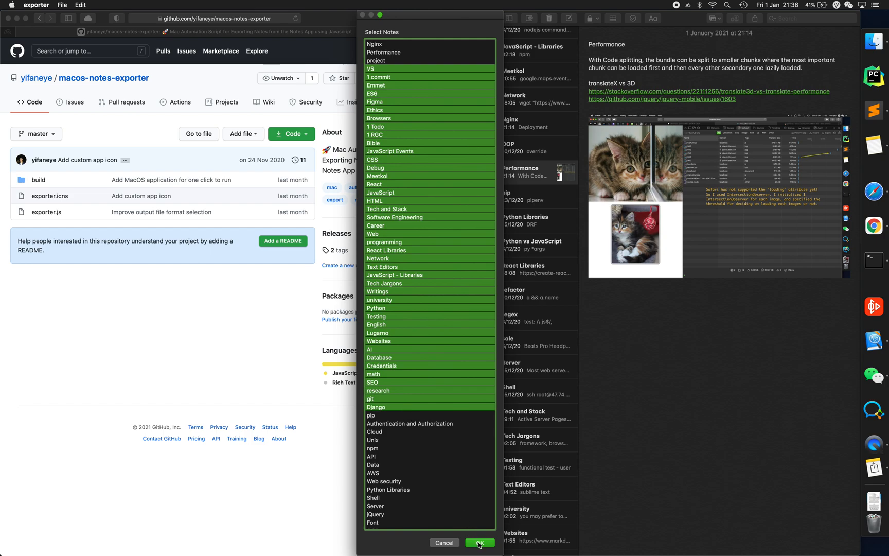
mouse_move(437, 449)
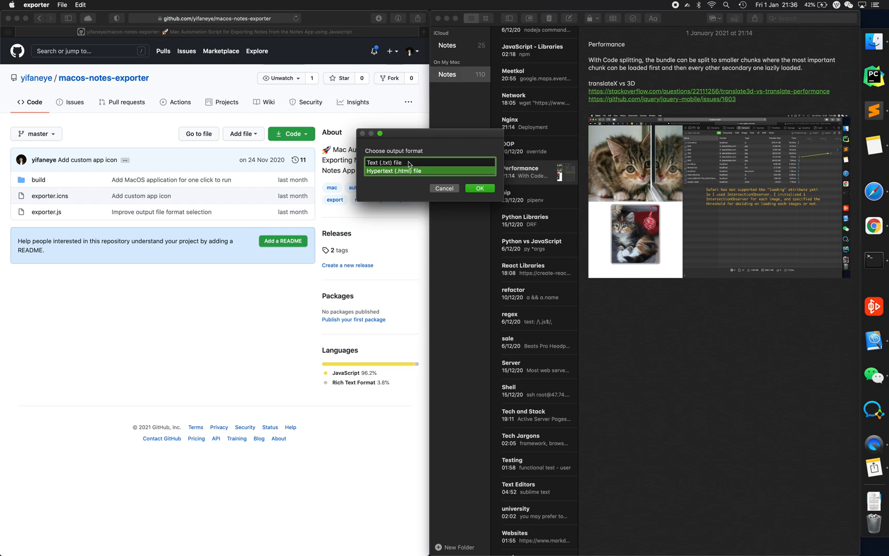
mouse_move(676, 187)
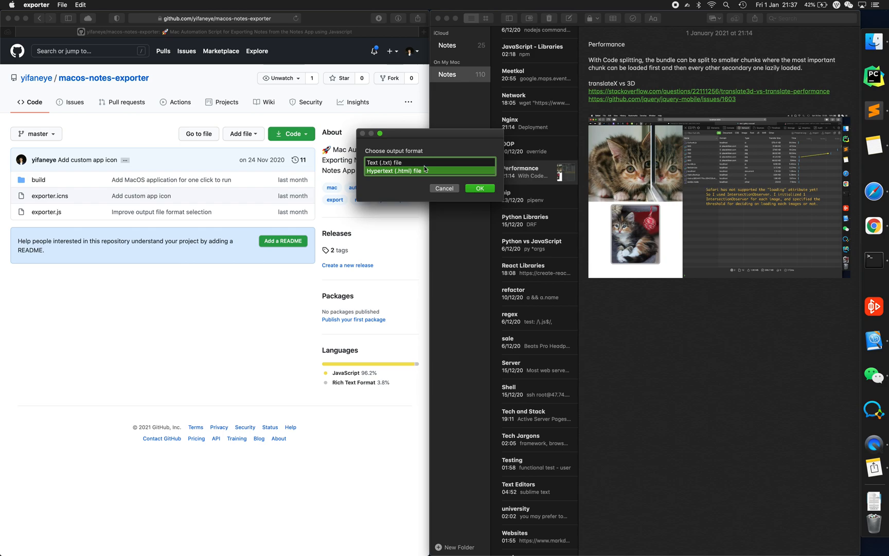
mouse_move(425, 165)
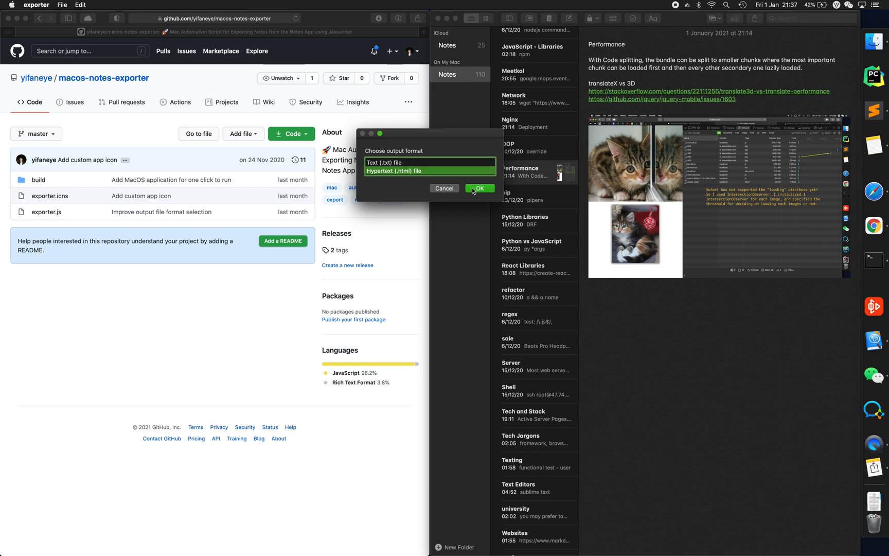
- Confirm HTML format and browse to the Desktop as the output location
click(480, 188)
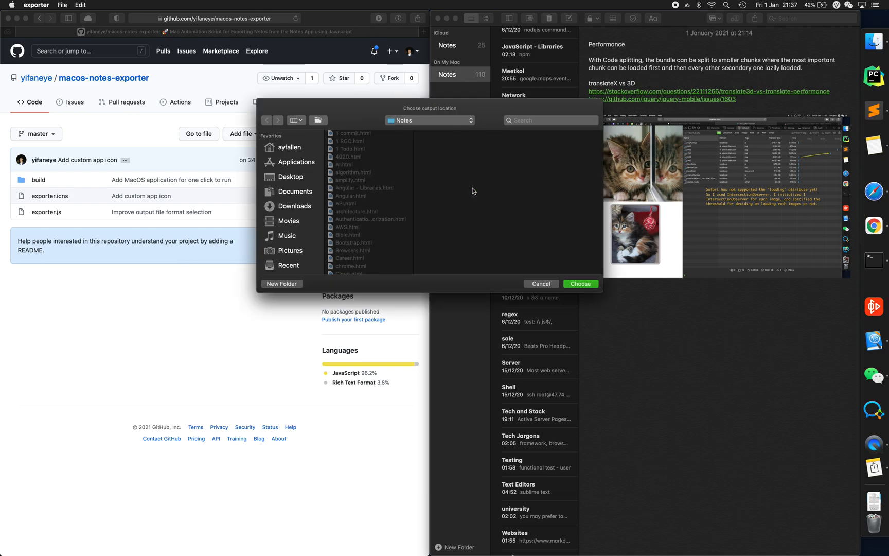
mouse_move(372, 242)
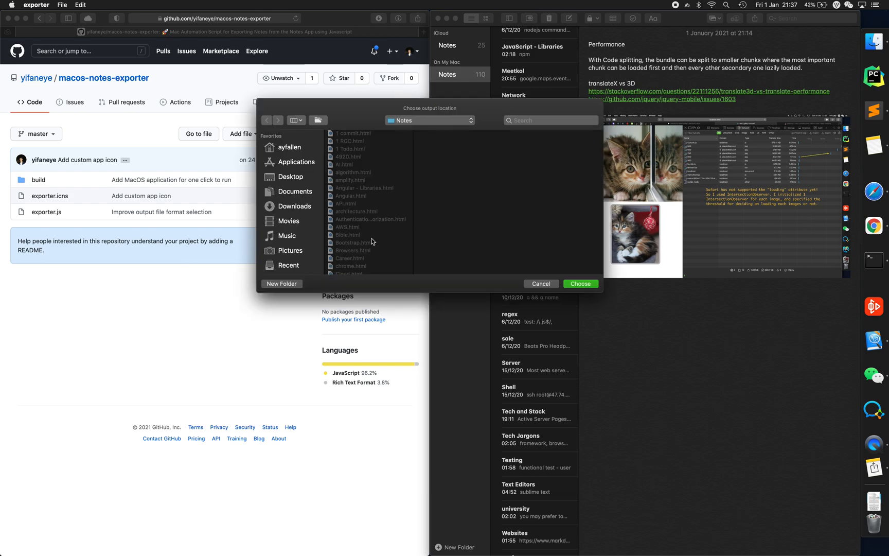
mouse_move(289, 180)
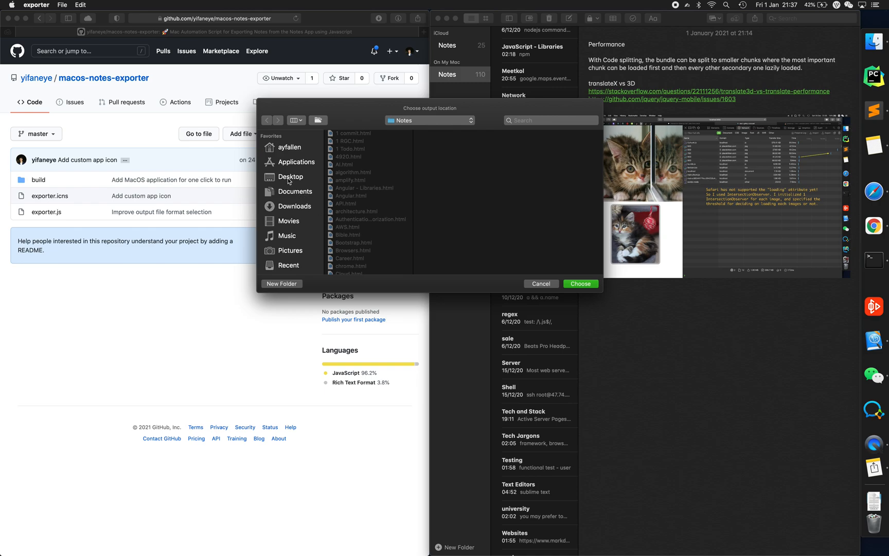
click(290, 176)
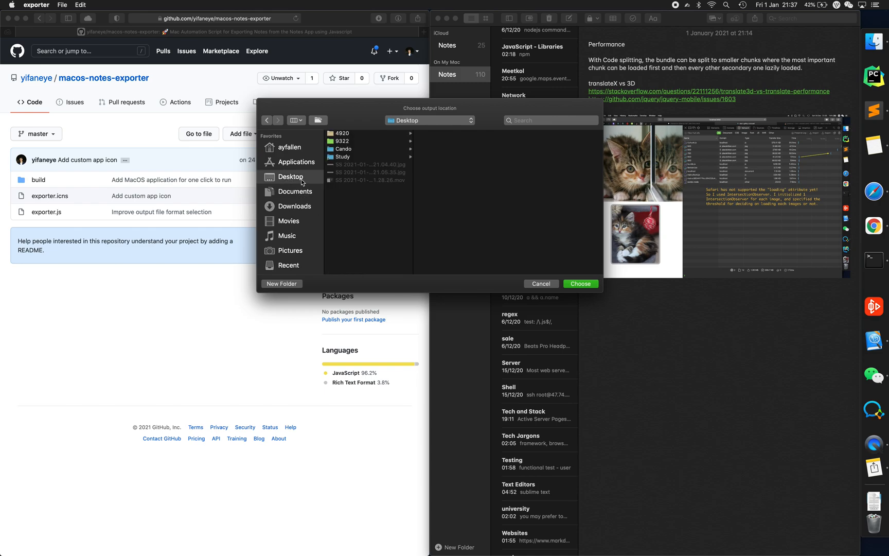
mouse_move(321, 228)
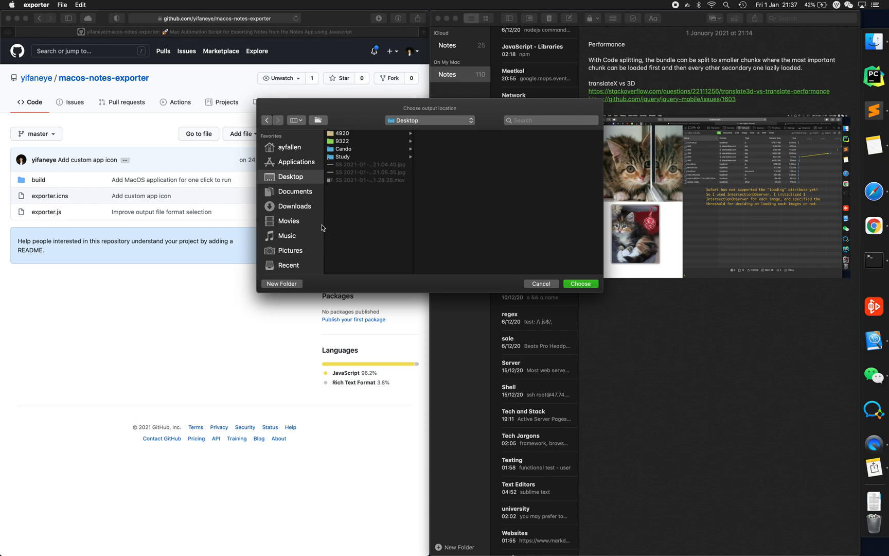
mouse_move(358, 189)
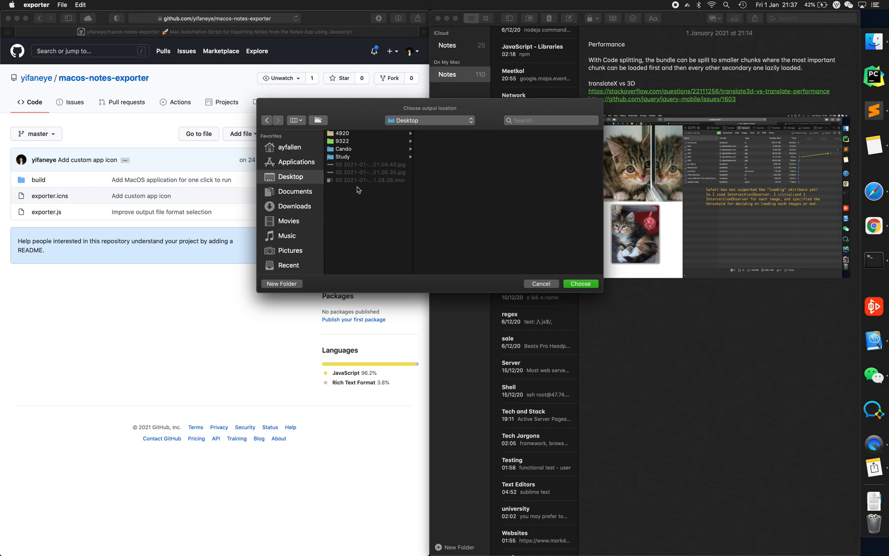
mouse_move(403, 159)
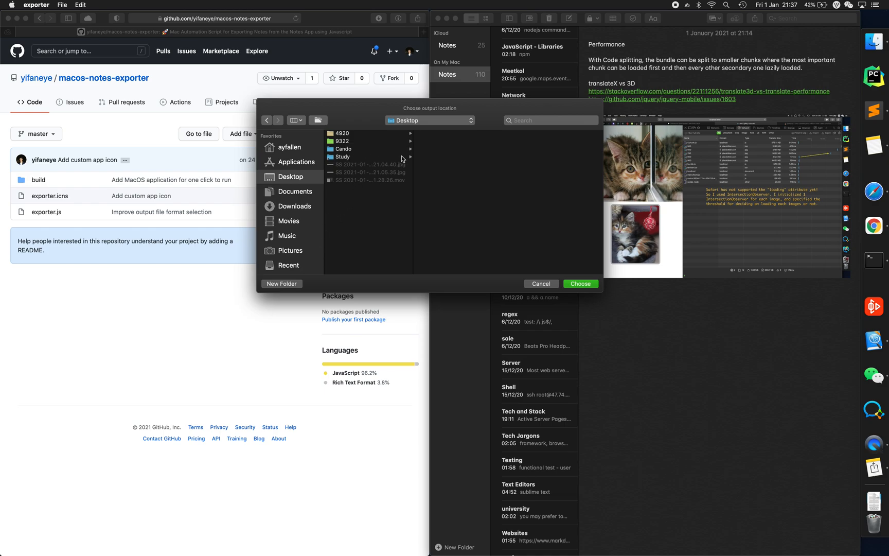
click(343, 158)
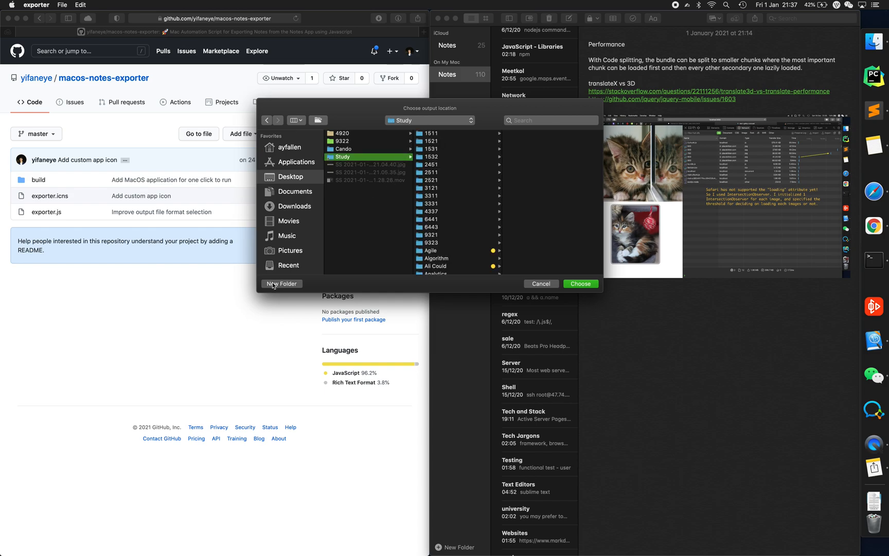
click(282, 284)
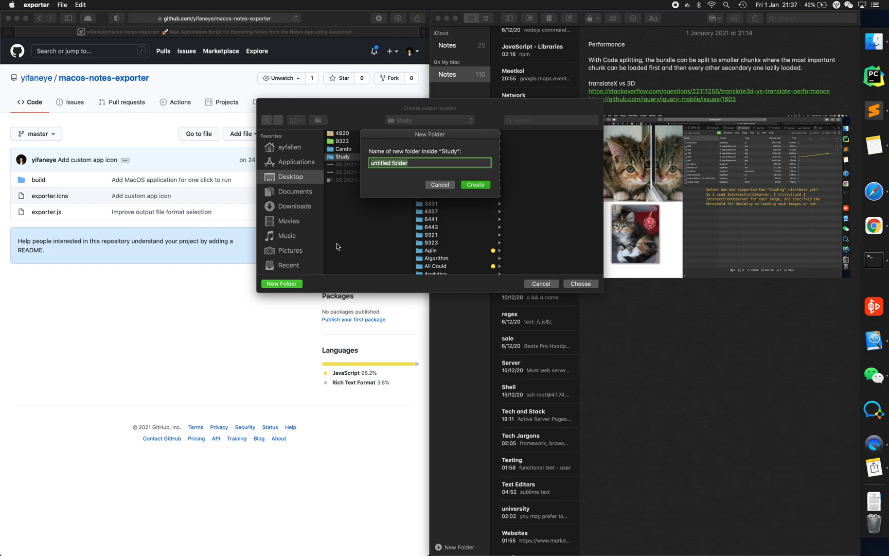
click(423, 164)
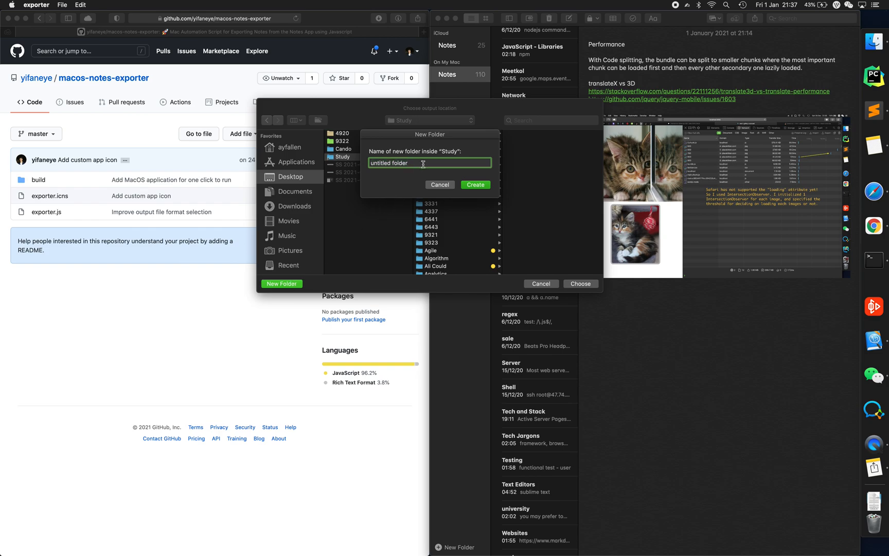
click(440, 184)
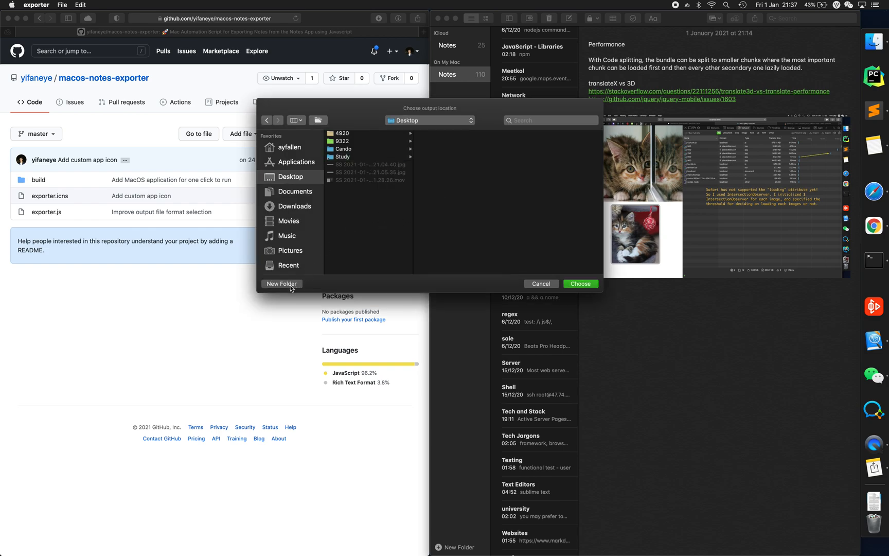
- Create a new 'Study Notes' folder on the Desktop and choose it as the export destination
click(281, 284)
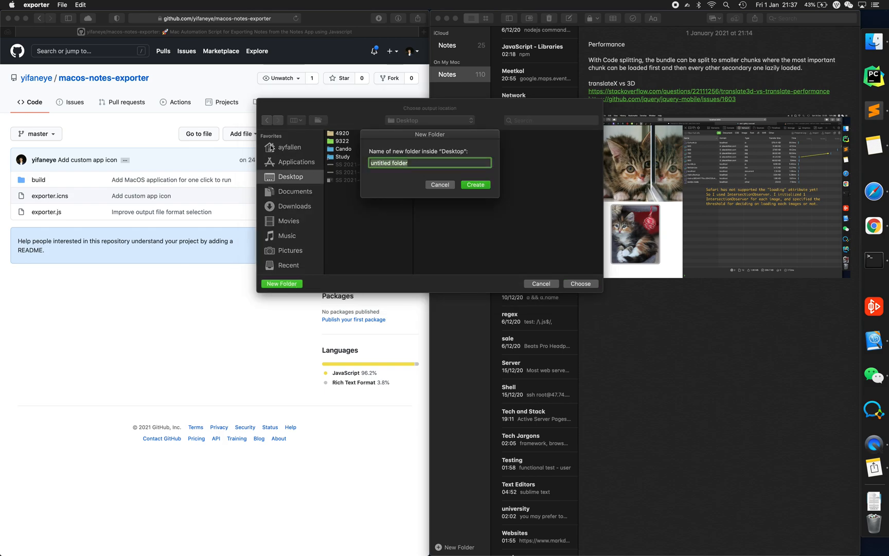
text(Study)
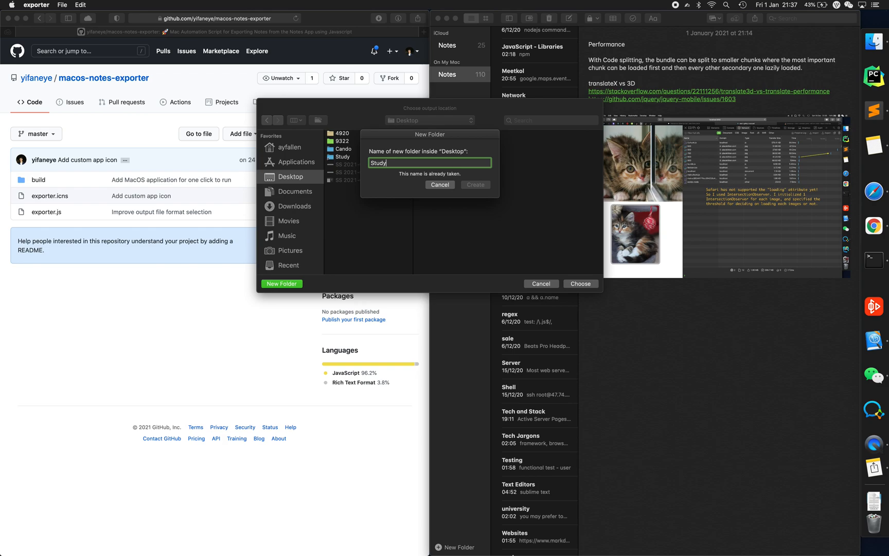
text(Notes)
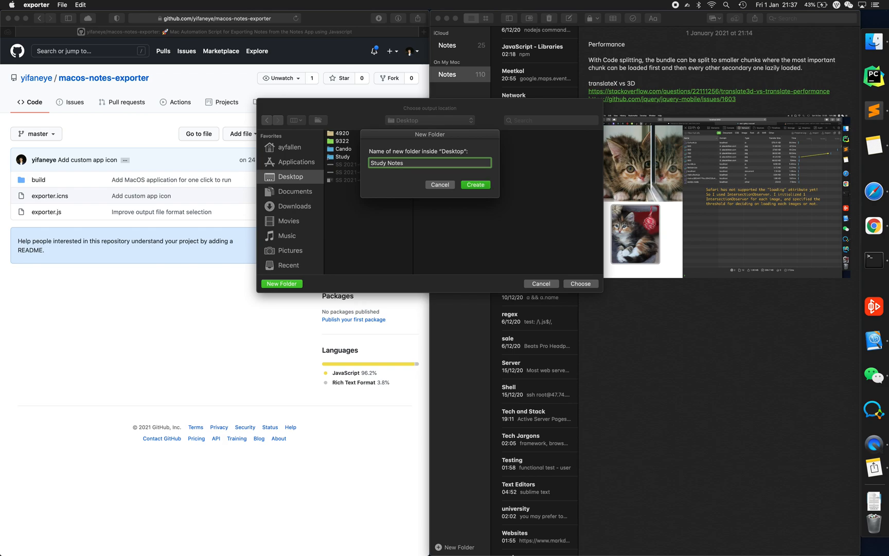
click(474, 184)
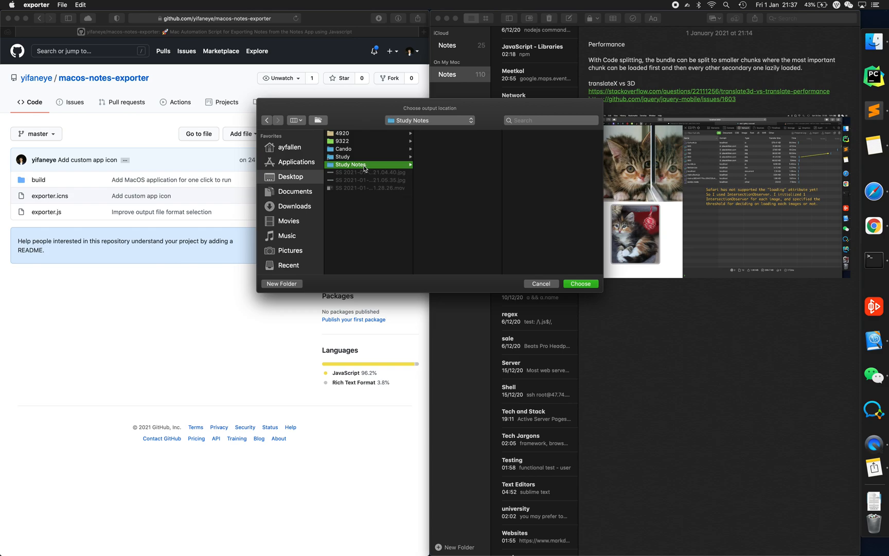
mouse_move(339, 168)
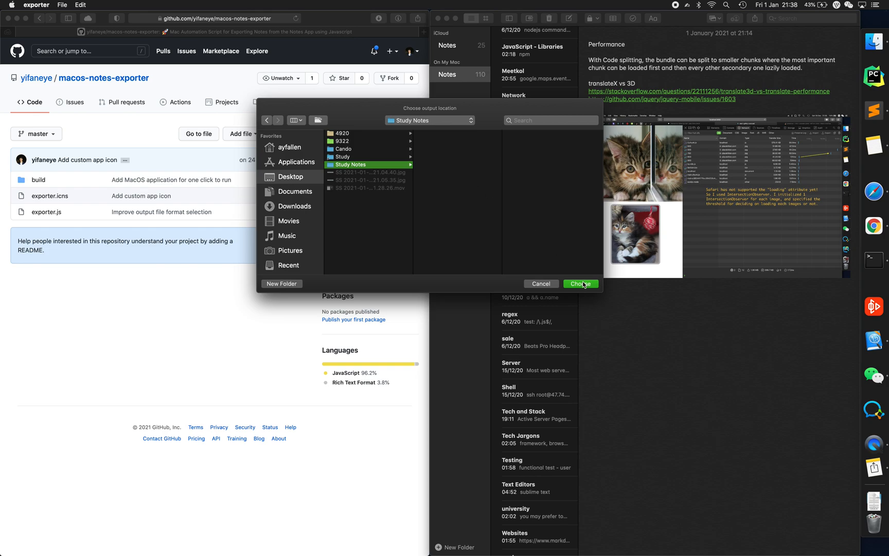
mouse_move(375, 164)
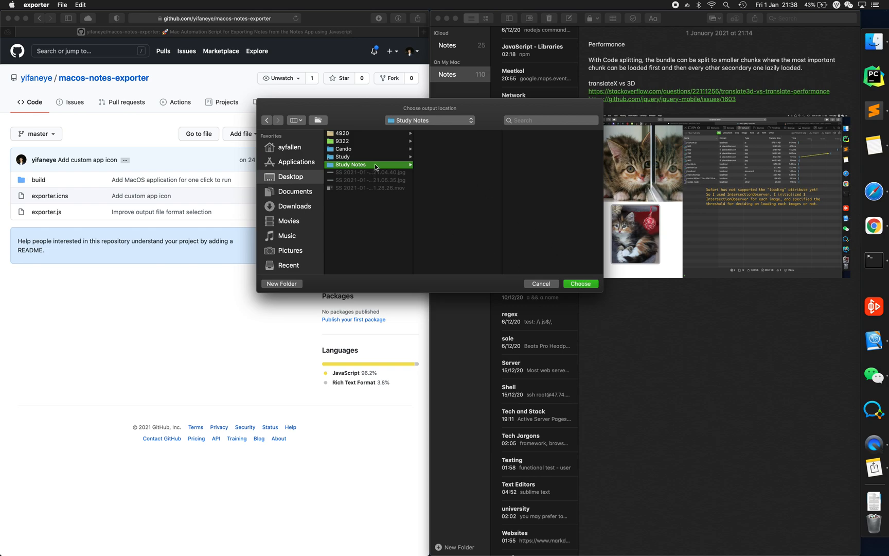
mouse_move(444, 177)
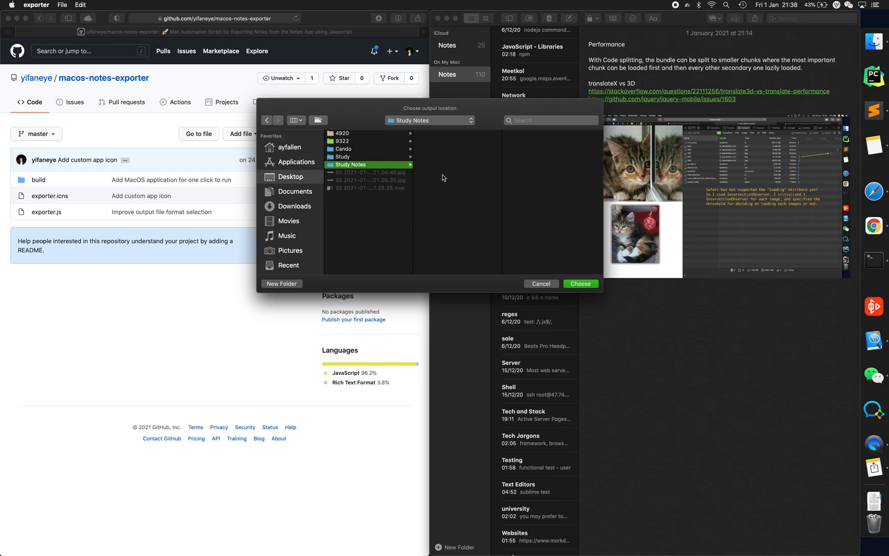
click(580, 285)
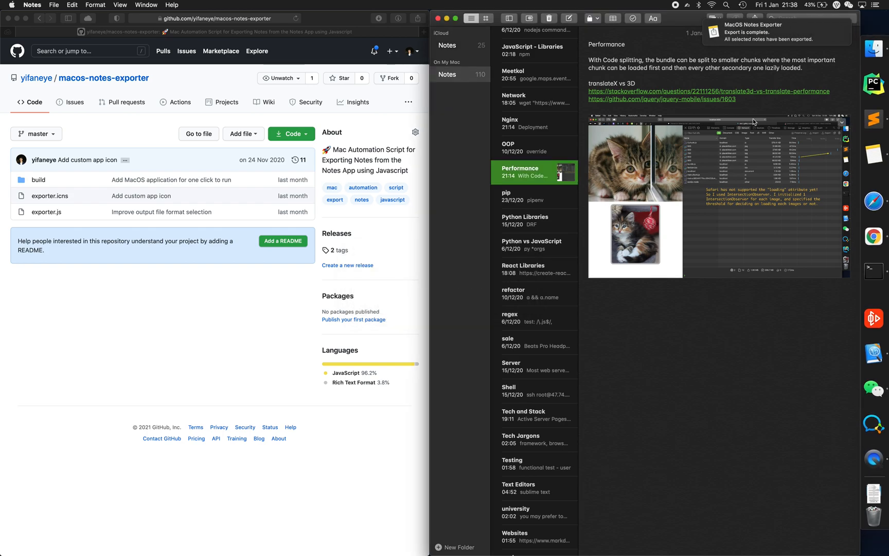
mouse_move(790, 34)
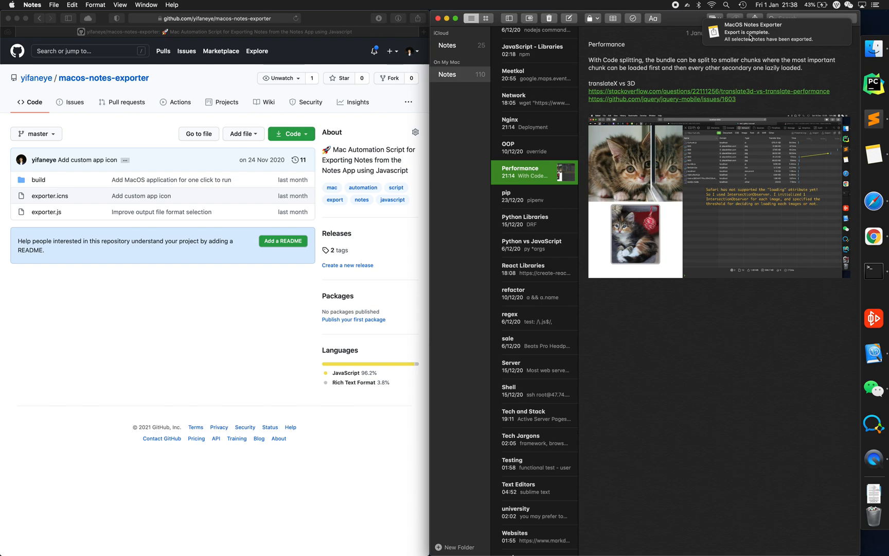
mouse_move(731, 44)
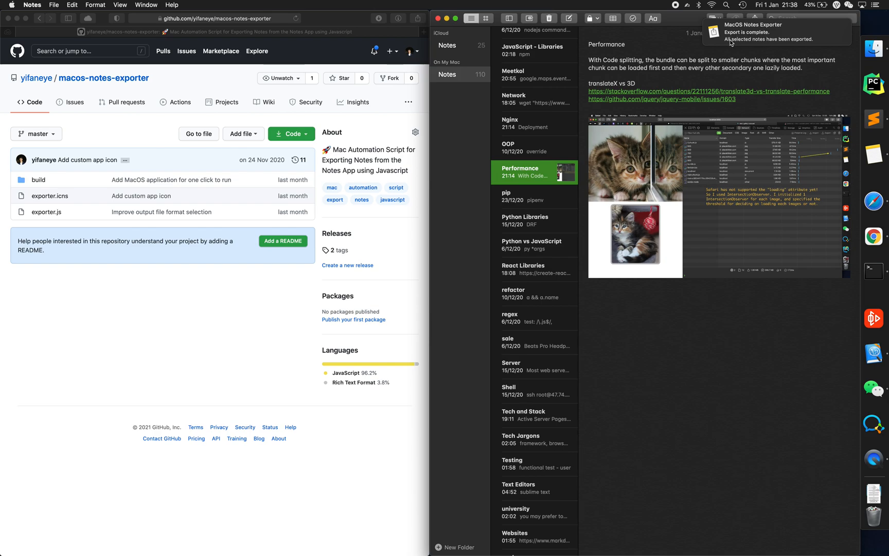
mouse_move(785, 44)
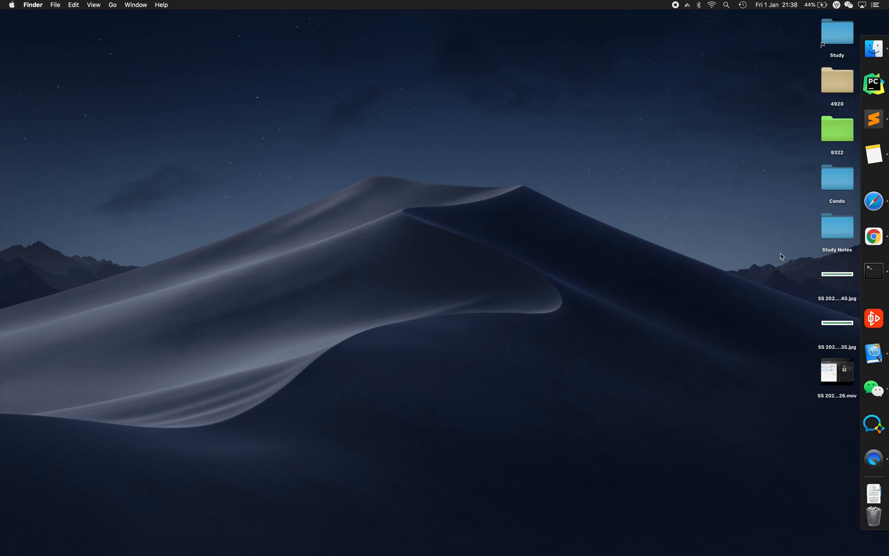
- Browse the exported HTML files in the Study Notes folder and open Performance.html
double_click(837, 228)
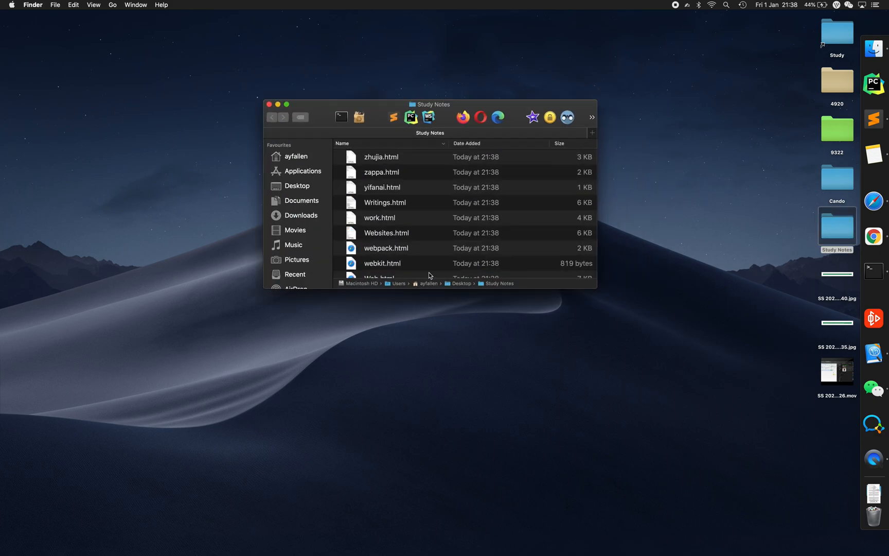
click(286, 104)
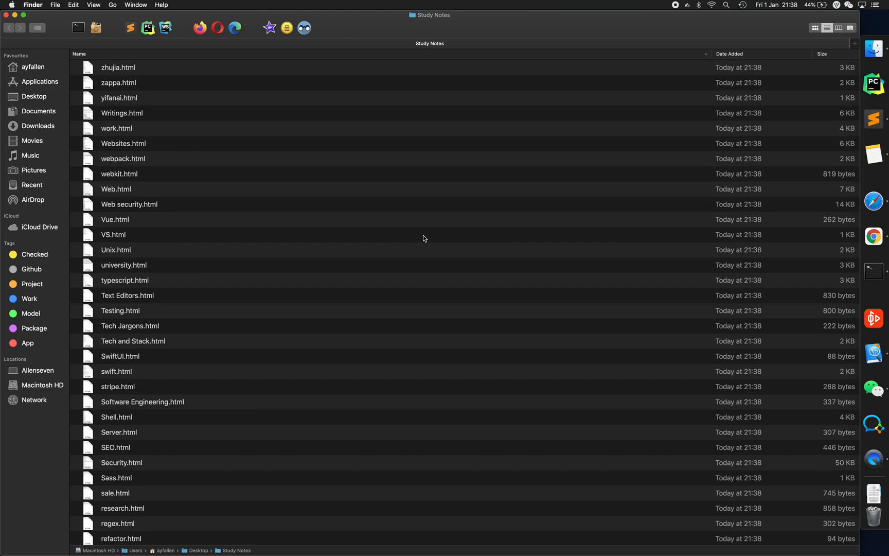
scroll(down, 3)
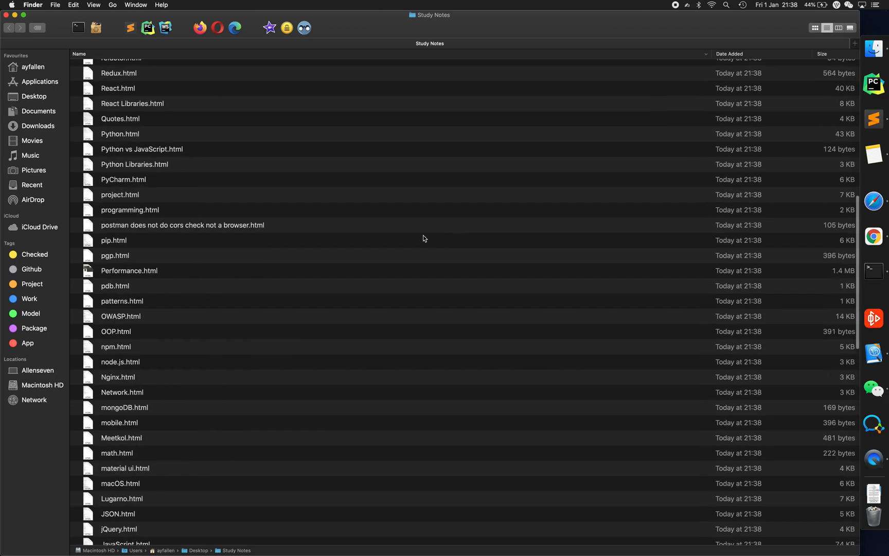
scroll(up, 3)
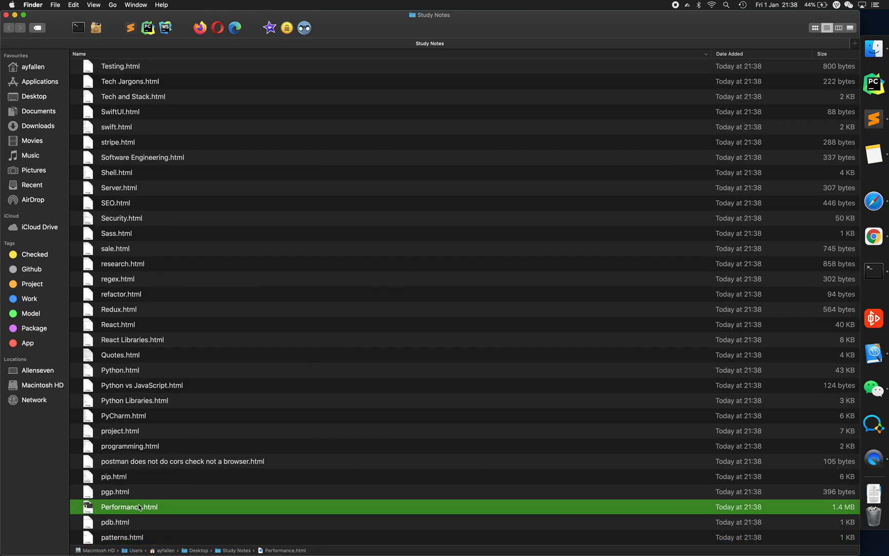
double_click(129, 506)
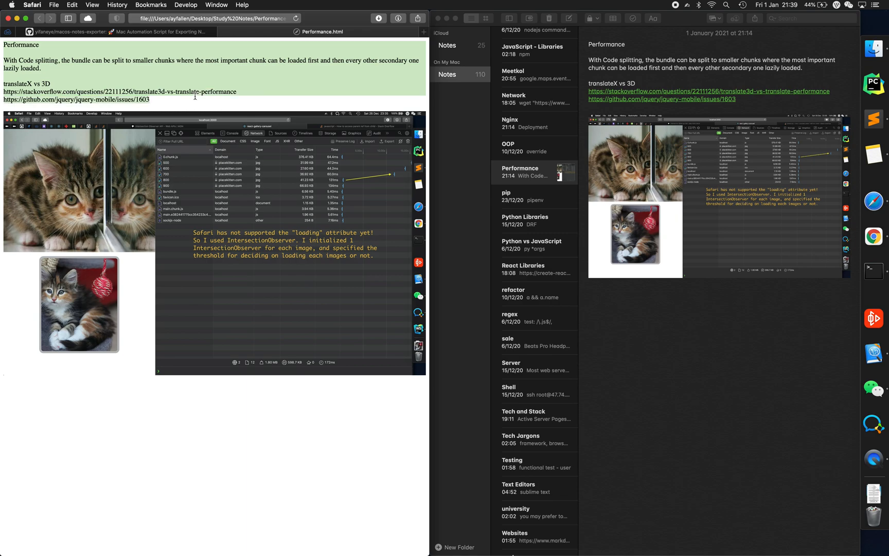
mouse_move(169, 105)
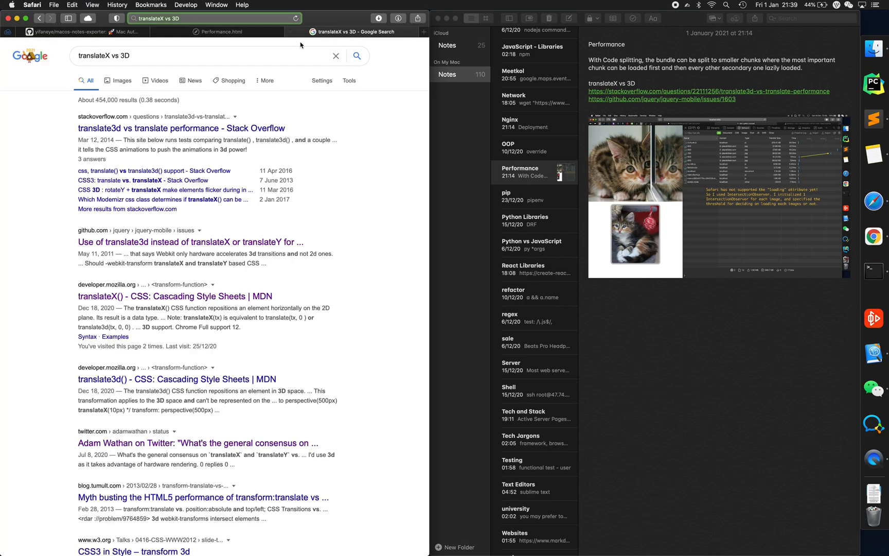
- Return to the exported Performance page, then view the macos-notes-exporter GitHub repository
click(221, 32)
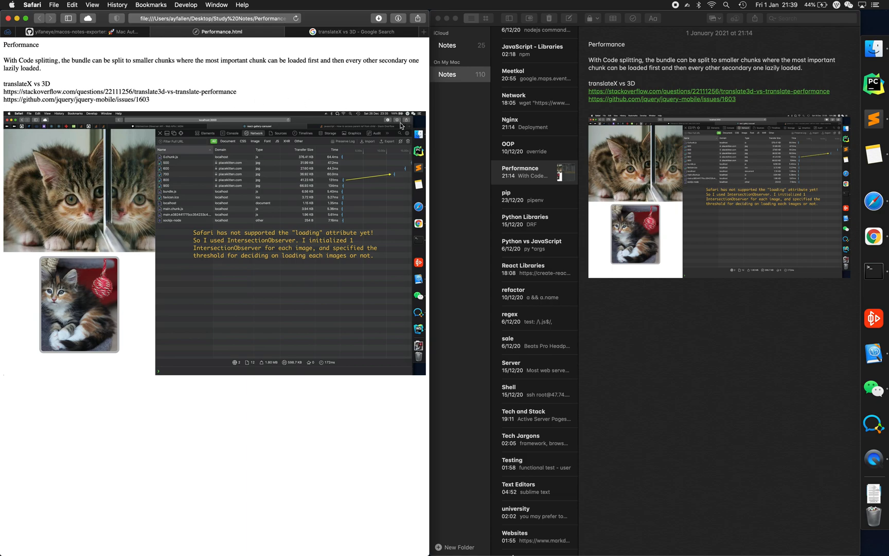
mouse_move(333, 116)
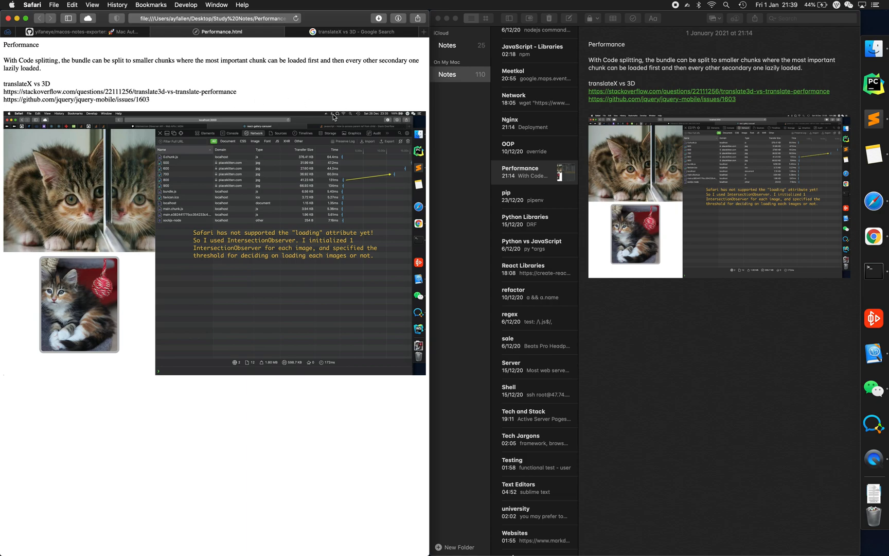
mouse_move(335, 118)
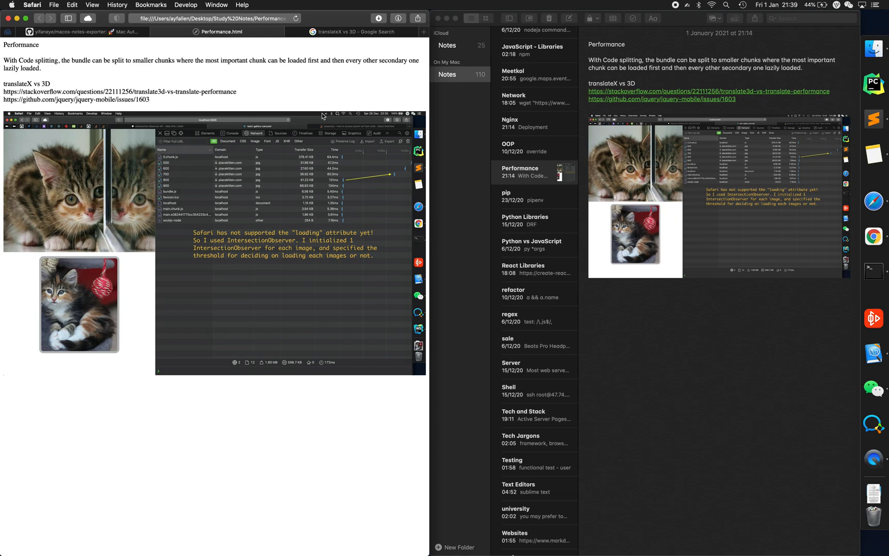
click(70, 31)
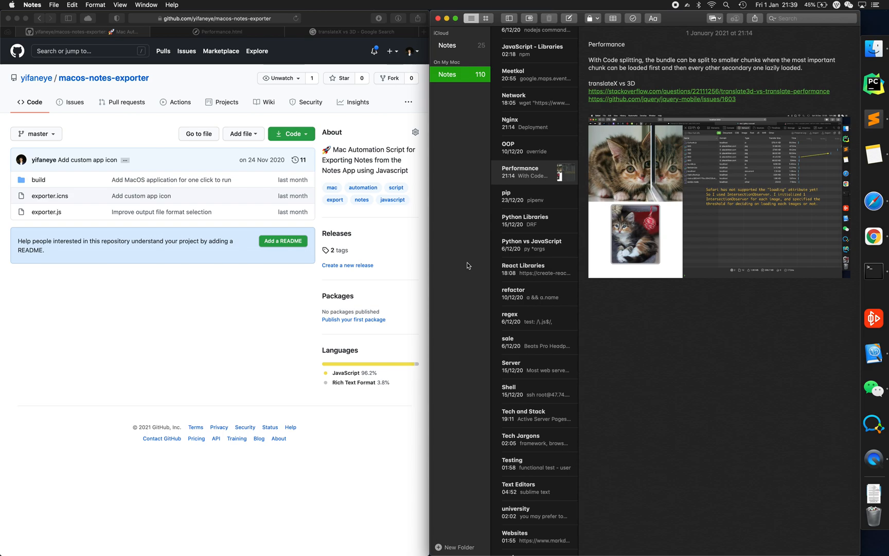
mouse_move(303, 292)
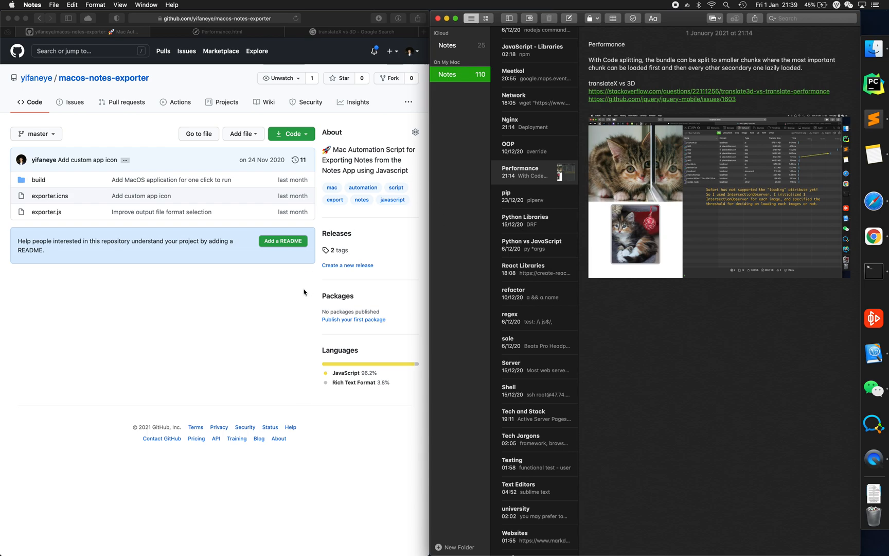